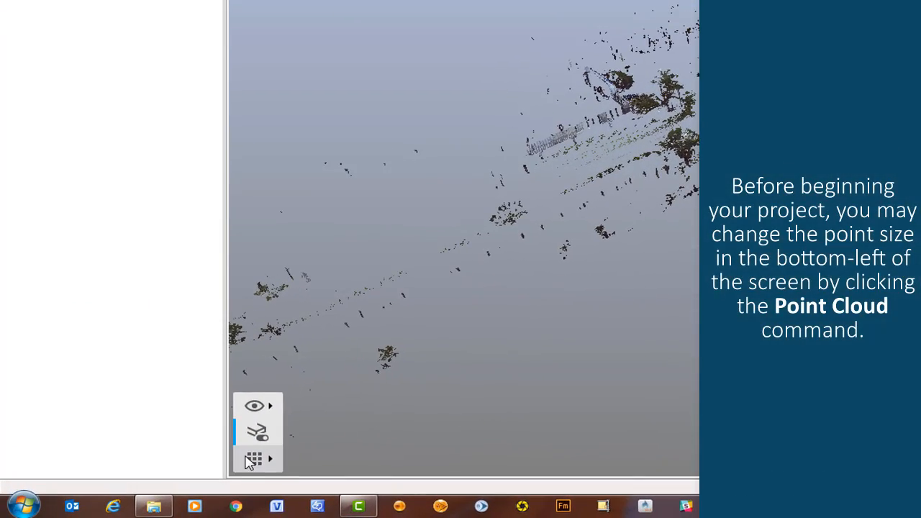
Step: Choose One Click Clipping Box from the Auto Clipping Box options on the Explore ribbon
left_click(255, 457)
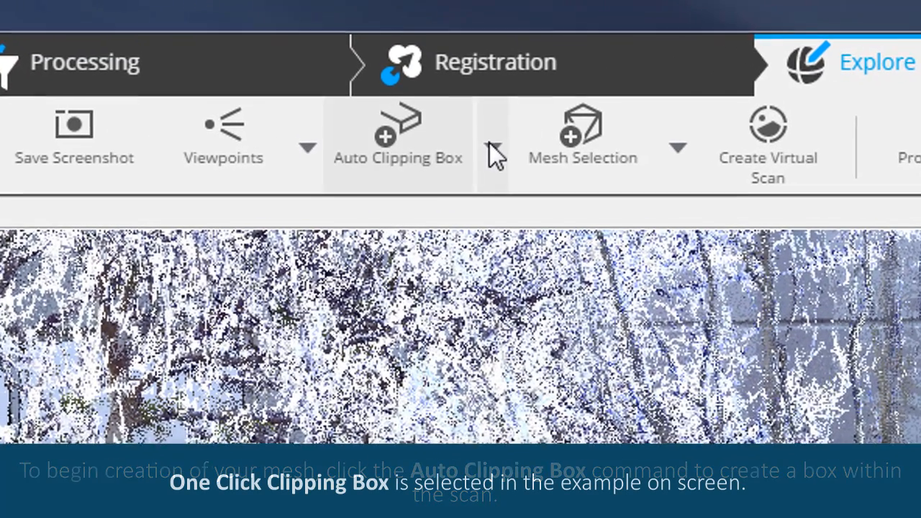
left_click(492, 146)
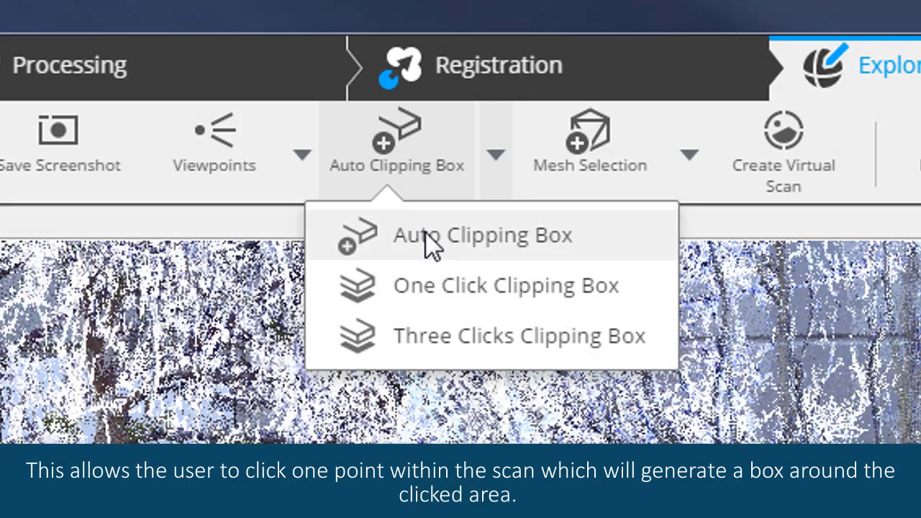
left_click(505, 285)
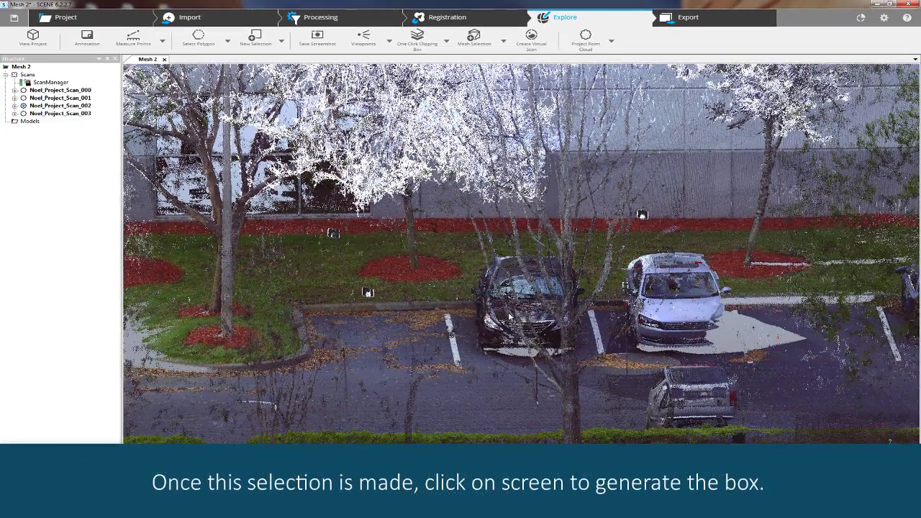
Step: Generate a clipping box around the dark parked car by picking it in the 3D view
left_click(489, 316)
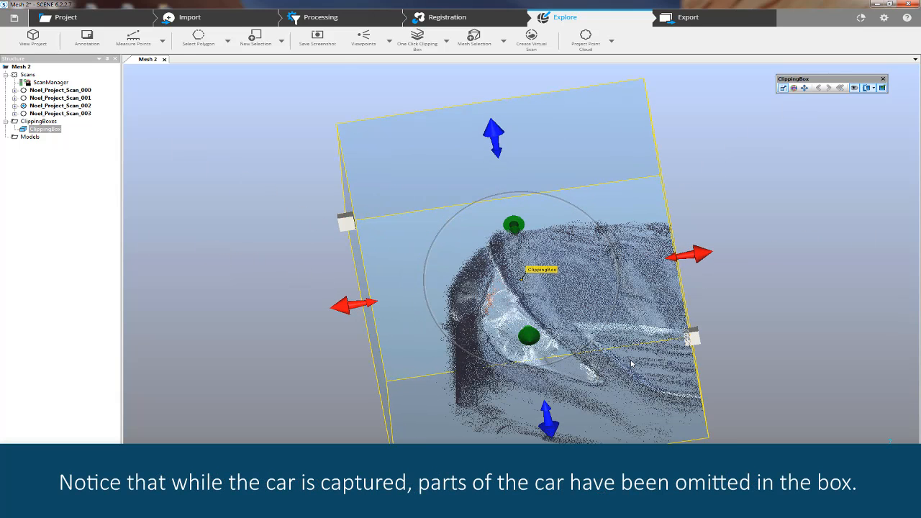
mouse_move(699, 345)
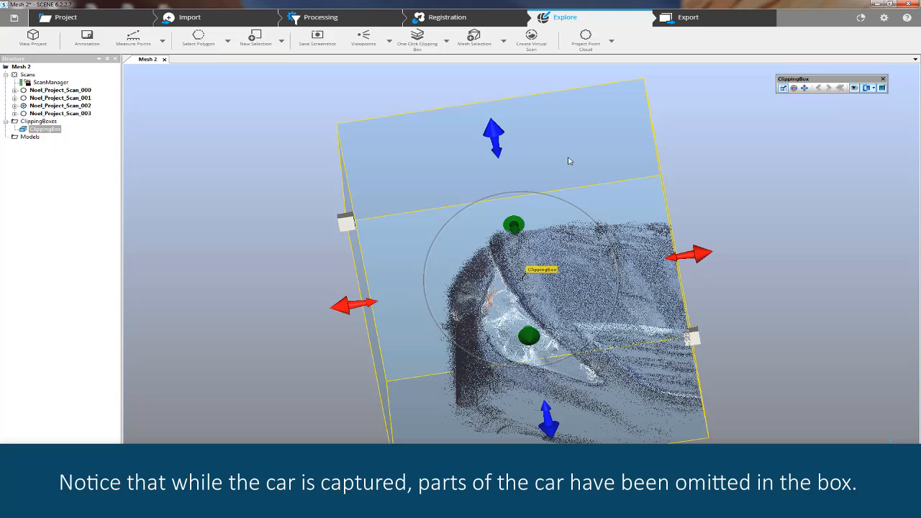
Step: Rotate and stretch the clipping box with the Rotation Manipulator until it encloses the whole car
left_click(793, 88)
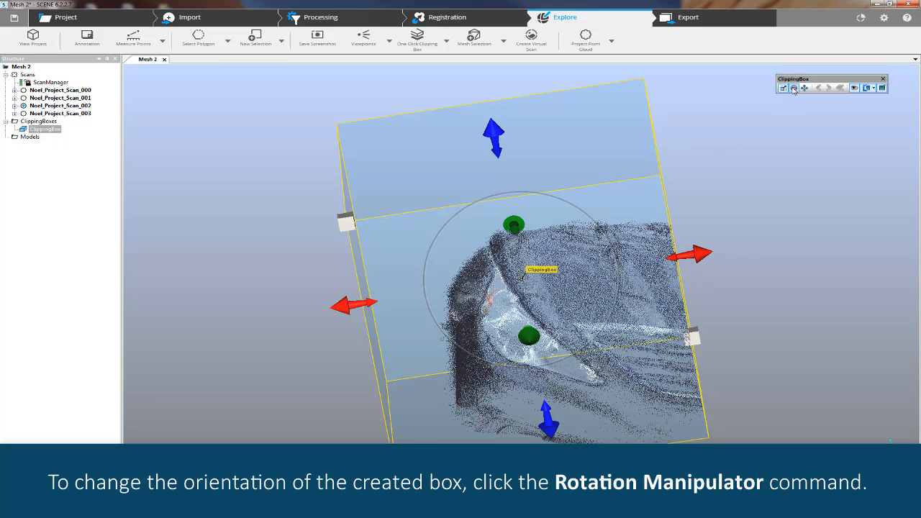
left_click(794, 88)
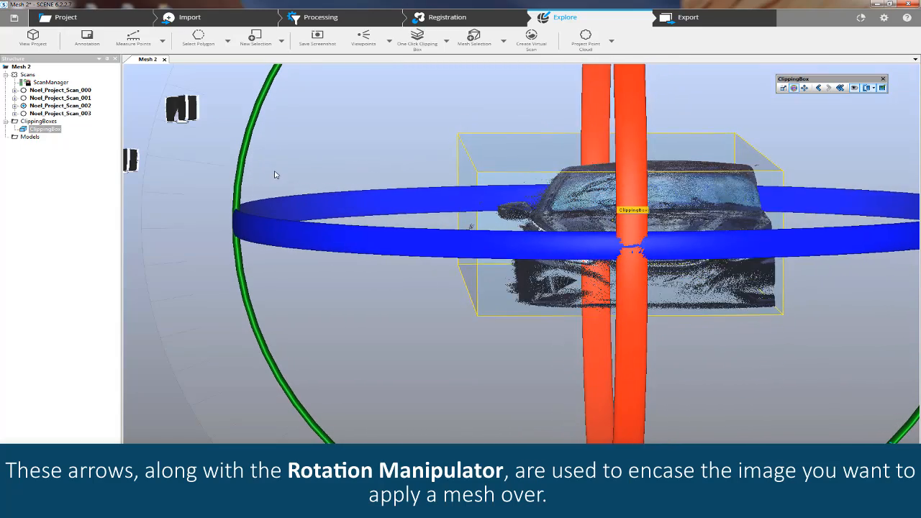
left_click(473, 426)
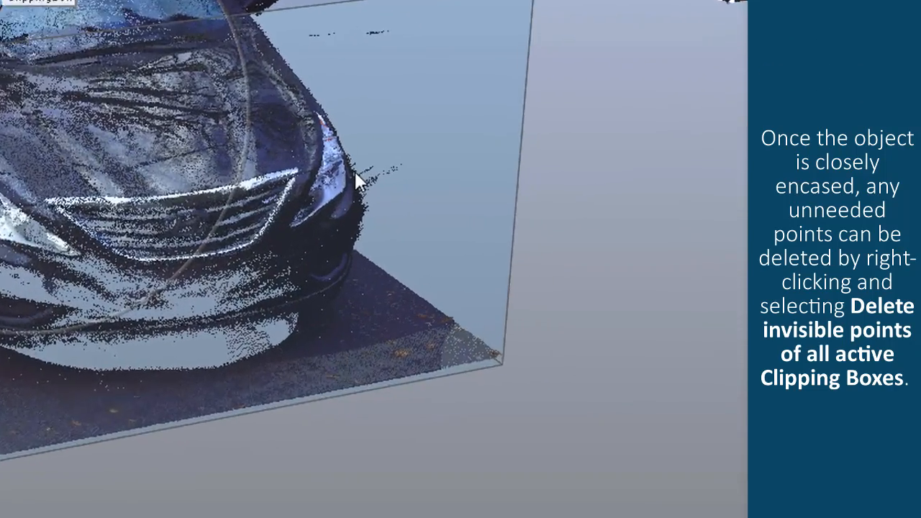
Step: Delete invisible points of all active clipping boxes, keeping only the encased car
right_click(357, 181)
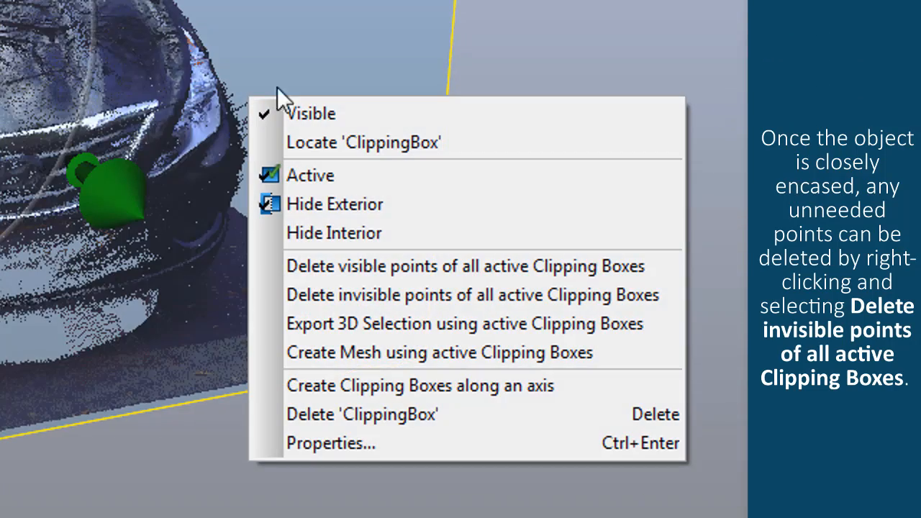
mouse_move(314, 86)
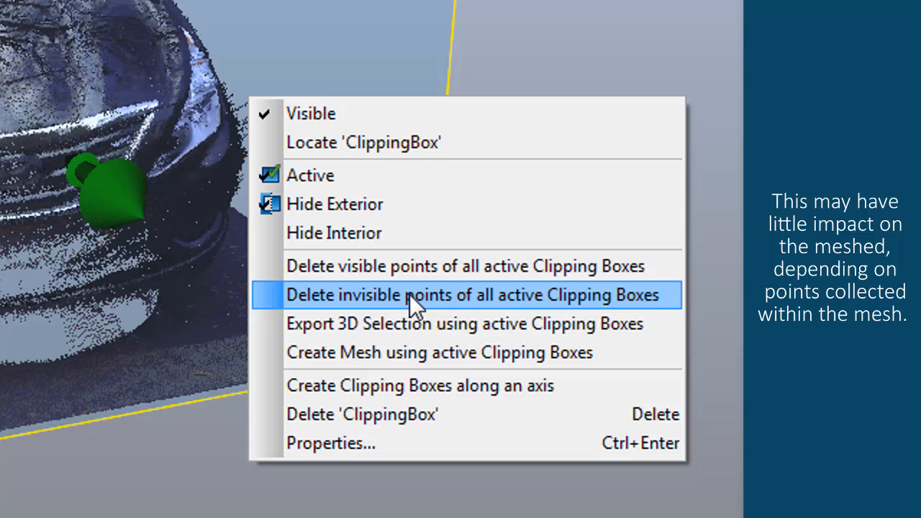
left_click(472, 295)
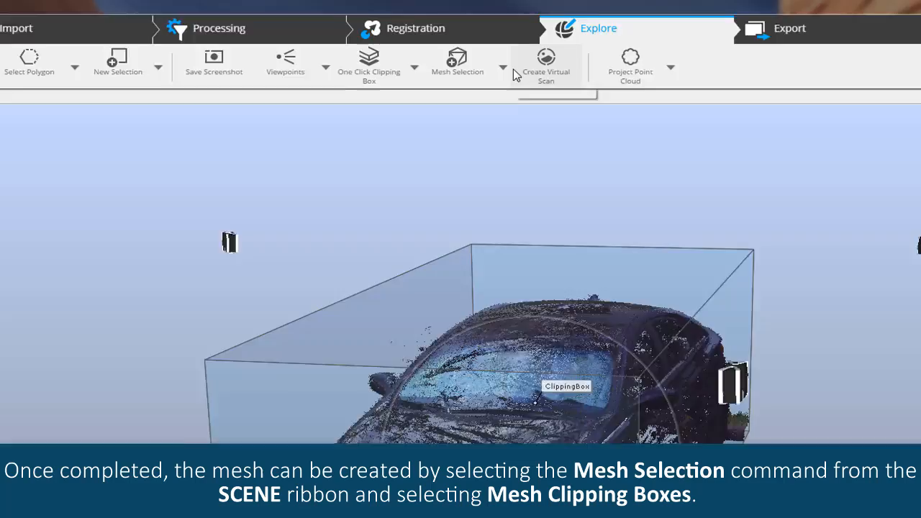
Step: Start Mesh Clipping Boxes from the Mesh Selection options to bring up the mesh settings
left_click(504, 68)
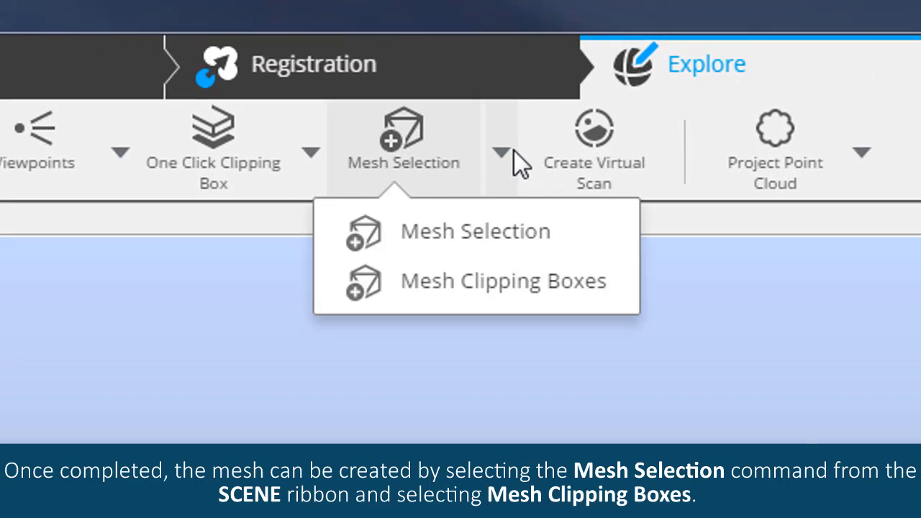
left_click(501, 280)
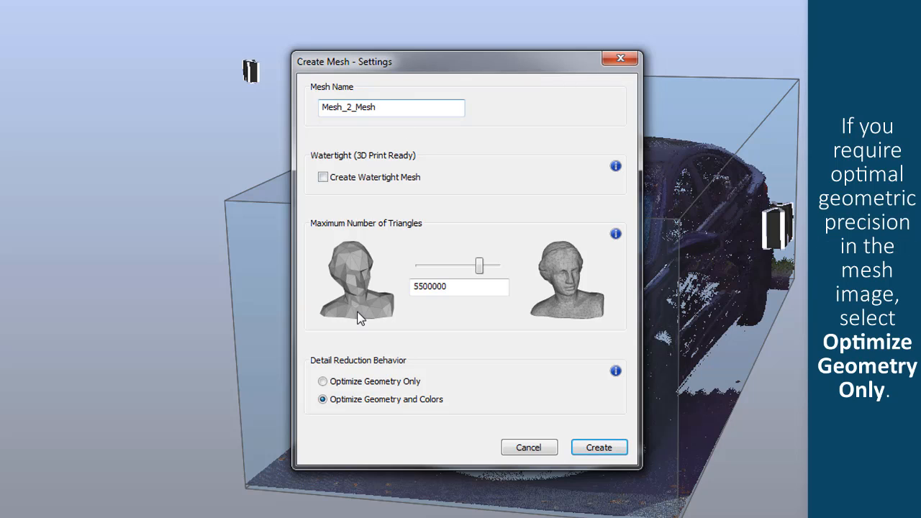
mouse_move(373, 432)
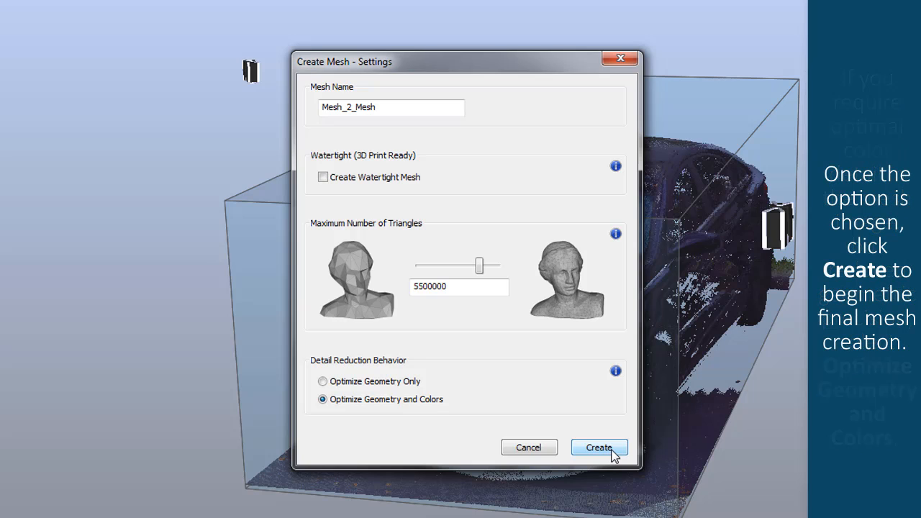
Step: Create the Mesh_2_Mesh car mesh with Optimize Geometry and Colors kept selected
left_click(599, 446)
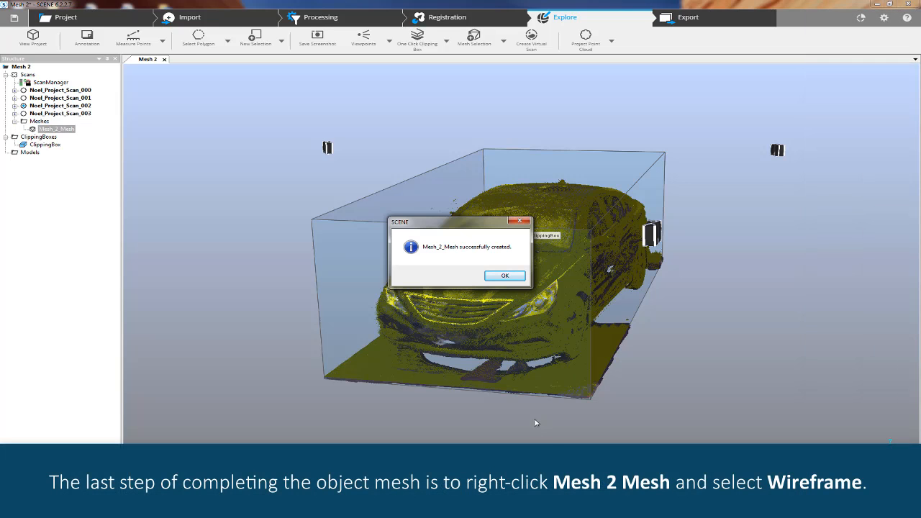
Step: Acknowledge the 'Mesh_2_Mesh successfully created' message
left_click(504, 276)
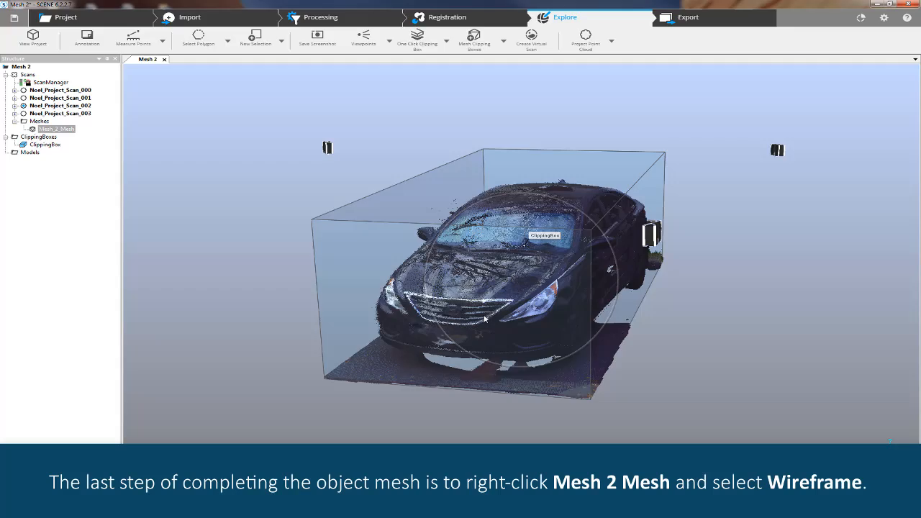